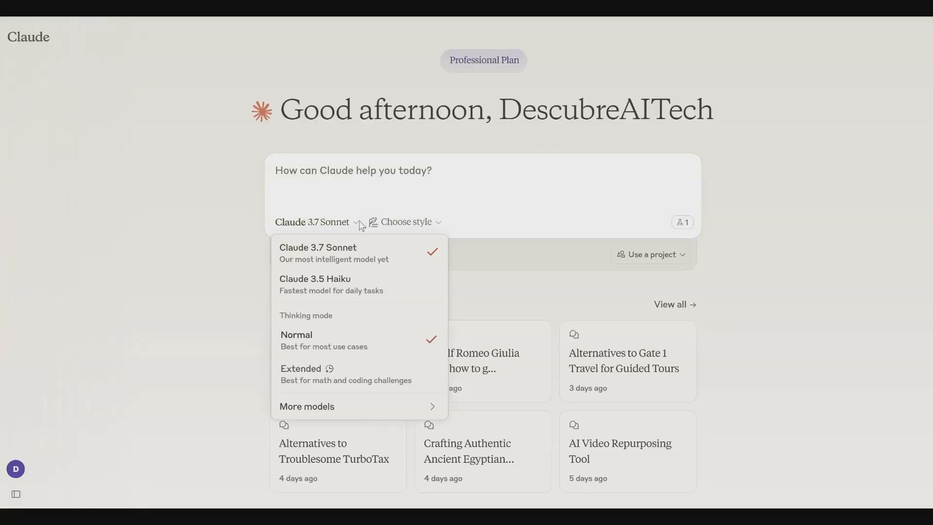
Reveal the response styles: Normal (current), Concise, Explanatory, Formal, plus create/edit styles.
{"action": "left_click", "coordinate": [404, 221]}
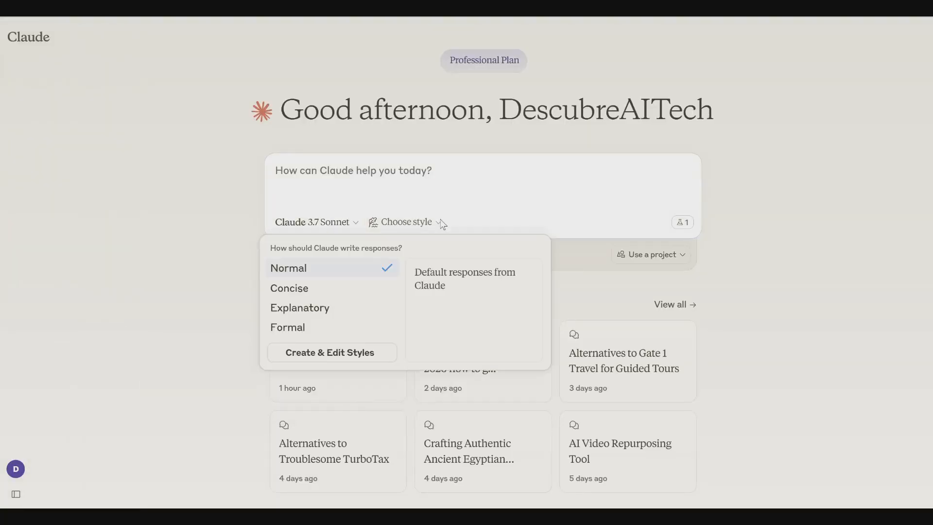